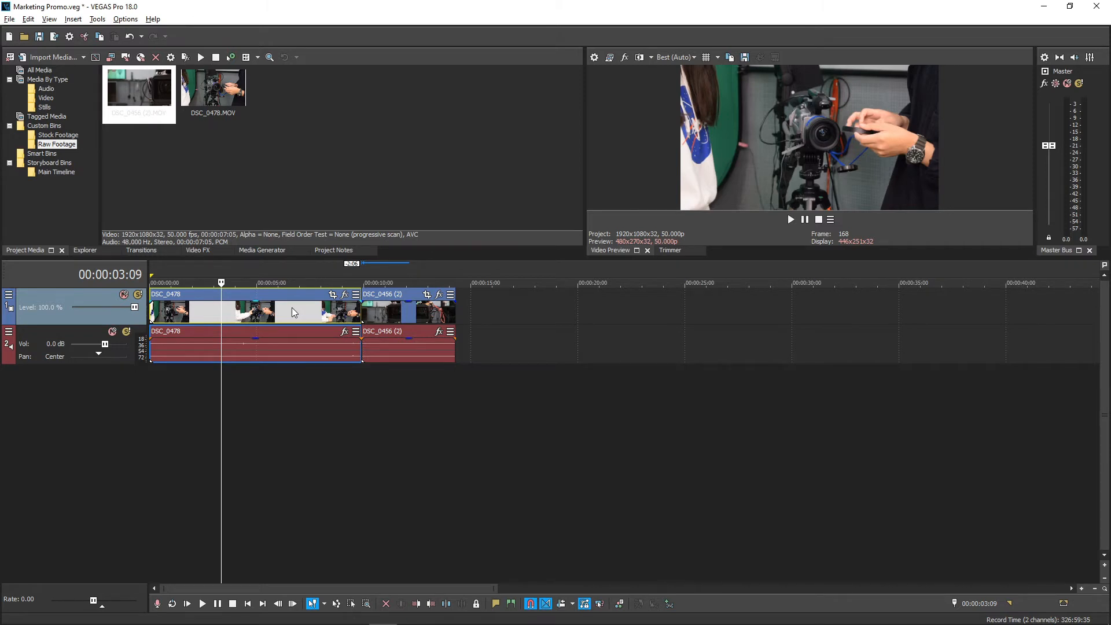
mouse_move(298, 314)
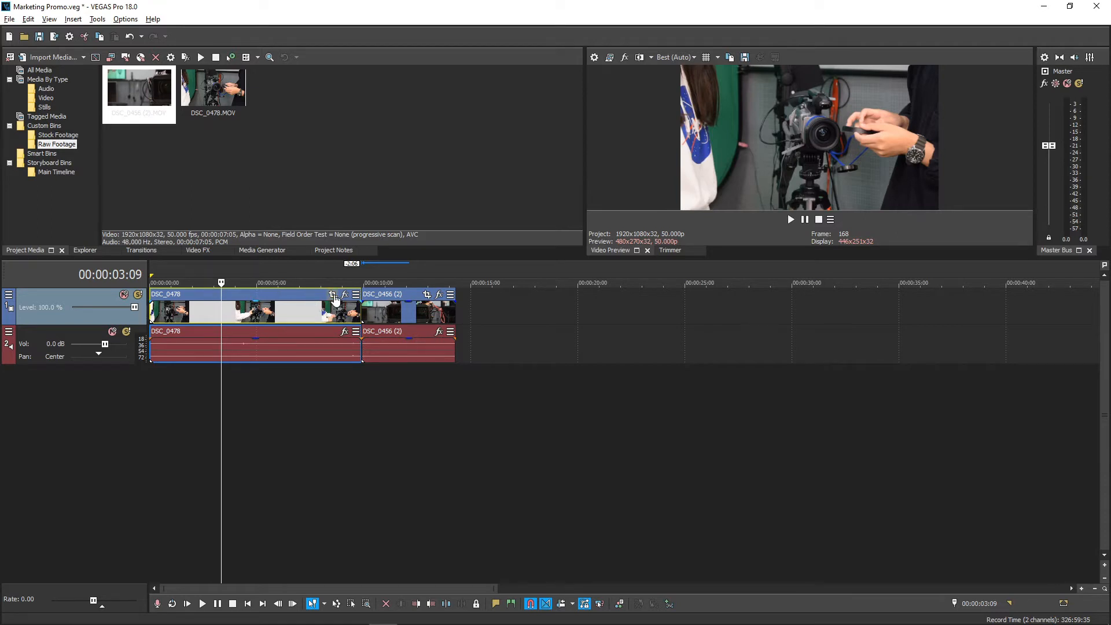
mouse_move(332, 295)
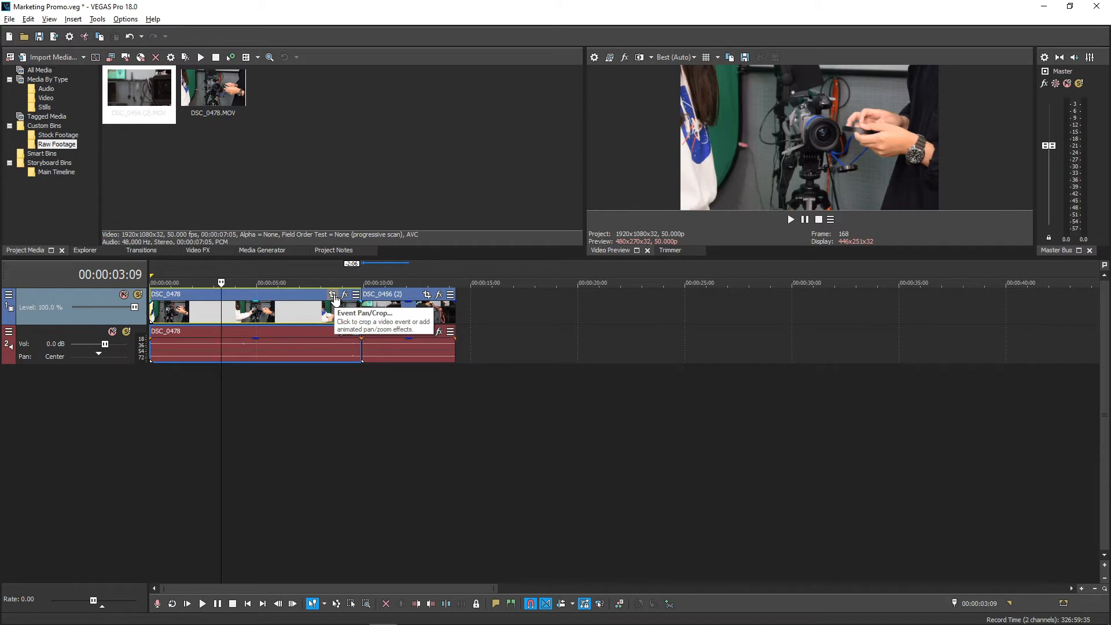
Open Event Pan/Crop for the DSC_0478 event, still at default settings
left_click(332, 294)
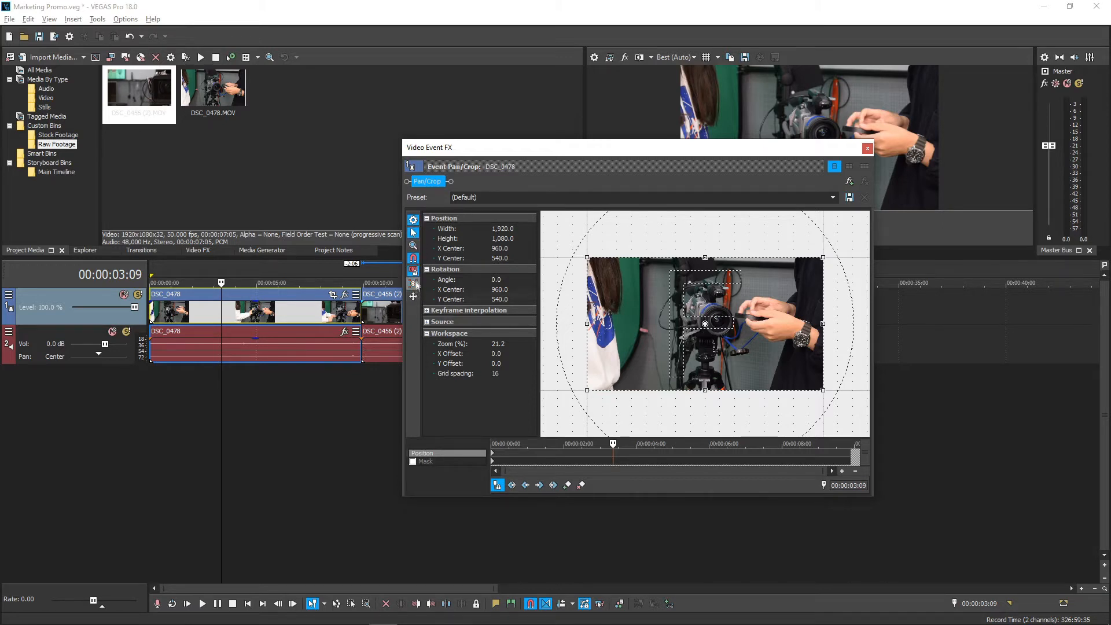
mouse_move(413, 232)
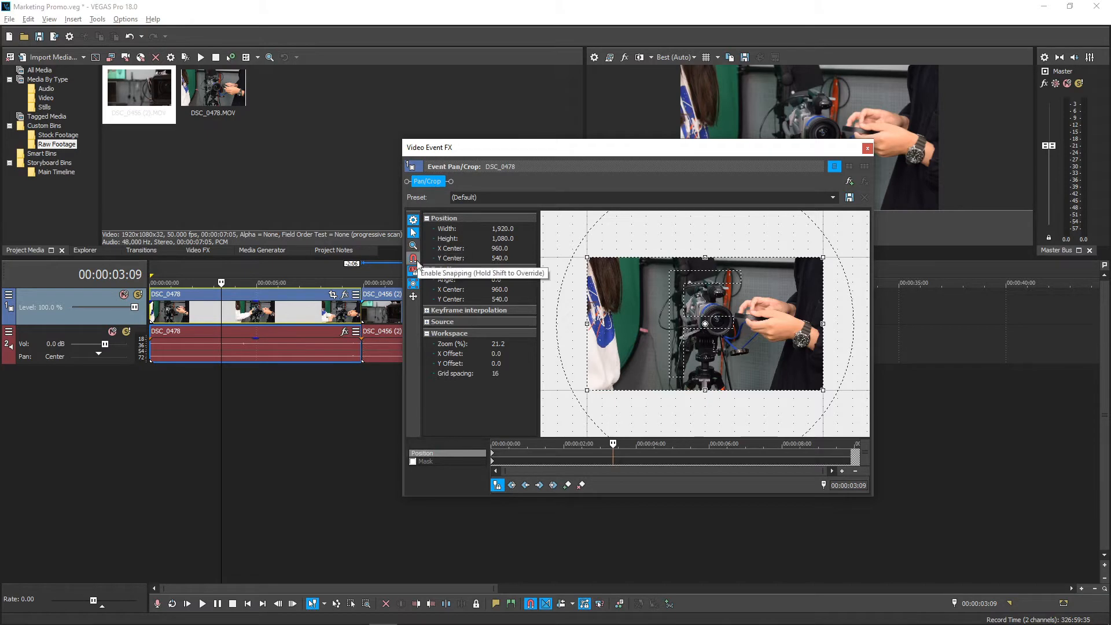
mouse_move(413, 220)
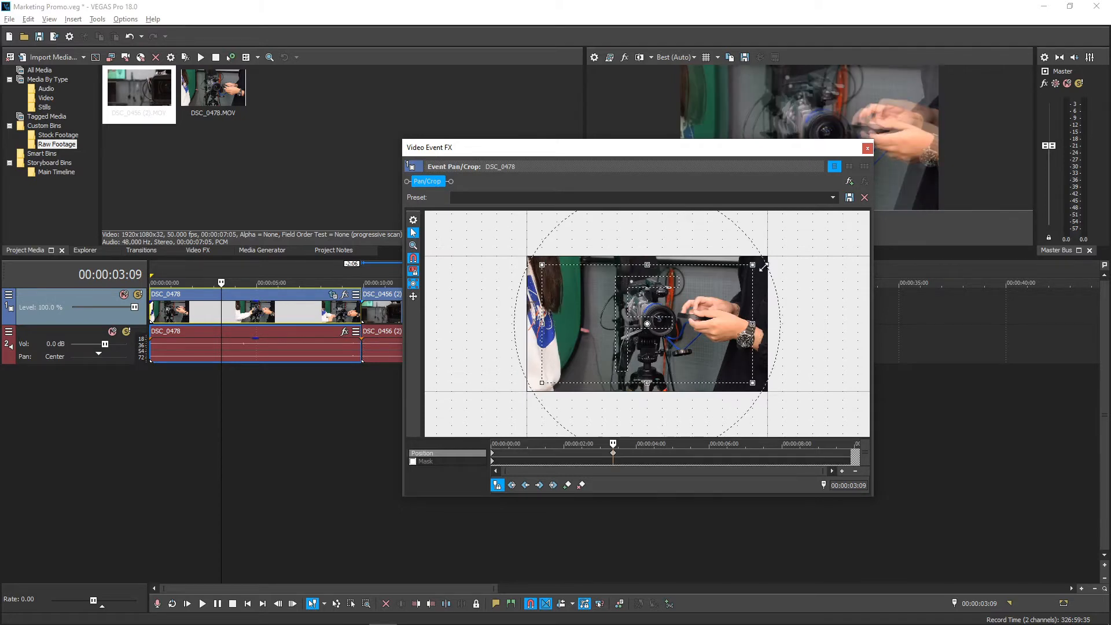
Resize the DSC_0478 crop frame back to full 1920×1080, centred at 960, 540
left_click_drag(762, 266, 798, 248)
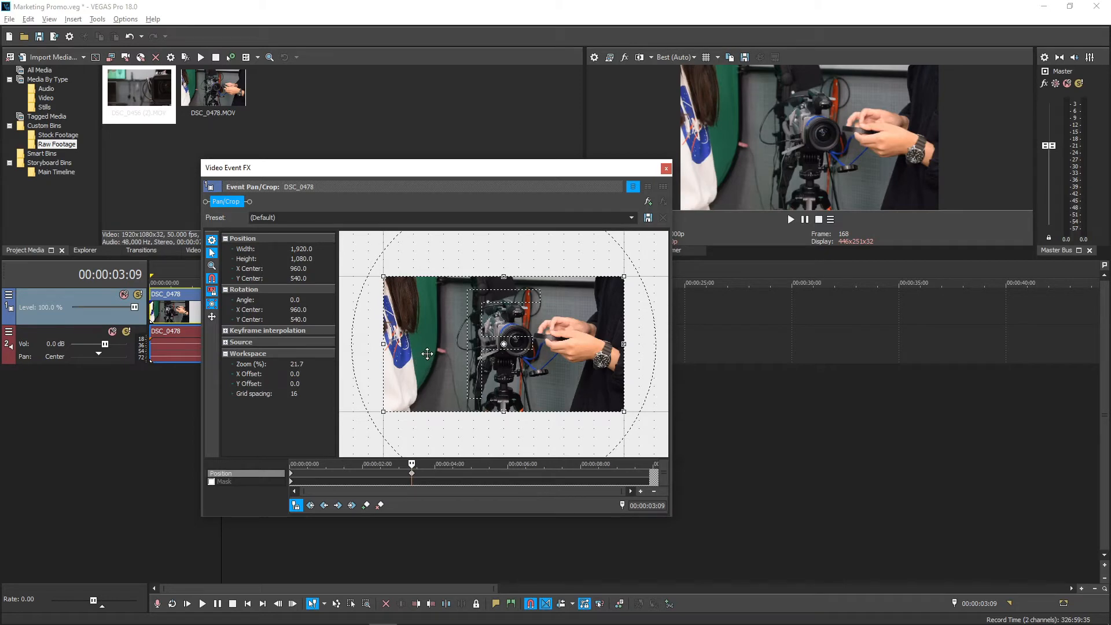
left_click_drag(425, 353, 446, 331)
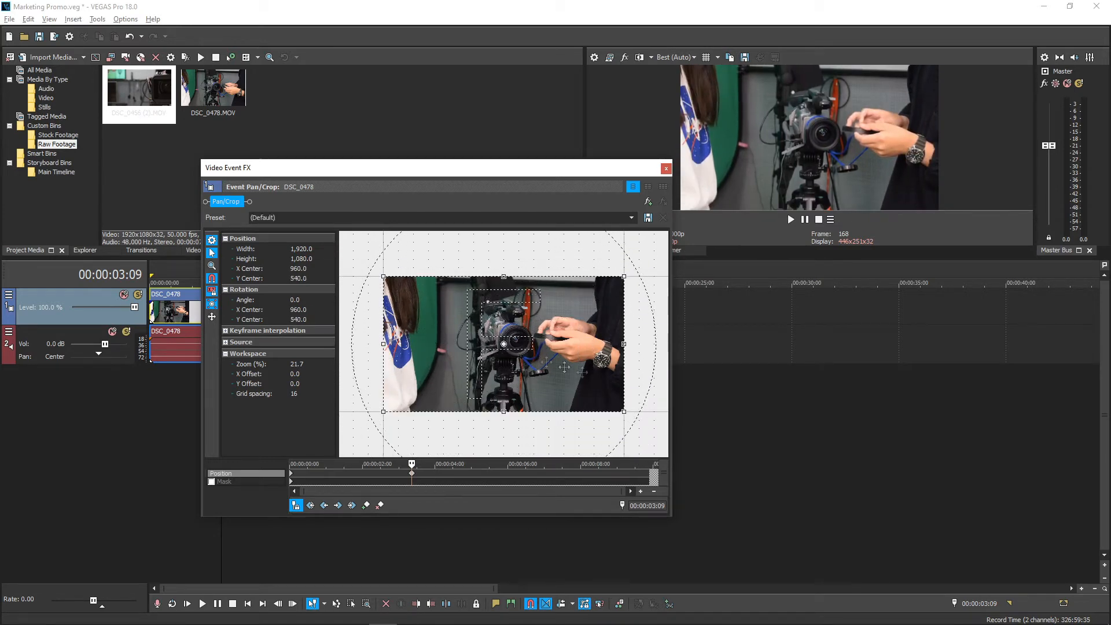
left_click_drag(503, 344, 503, 333)
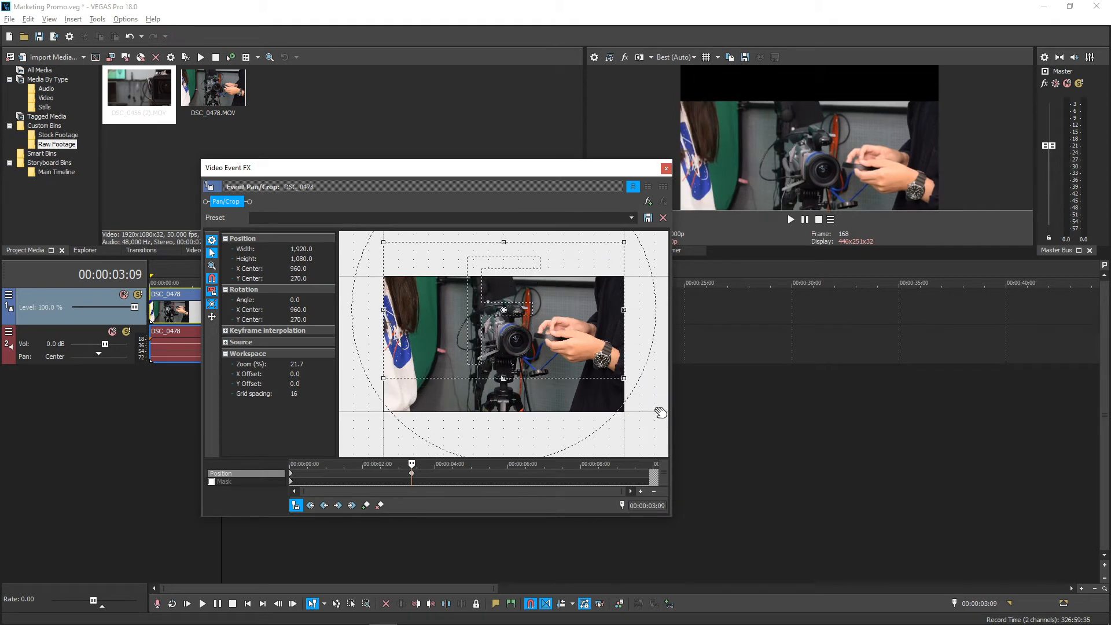
left_click_drag(504, 309, 457, 345)
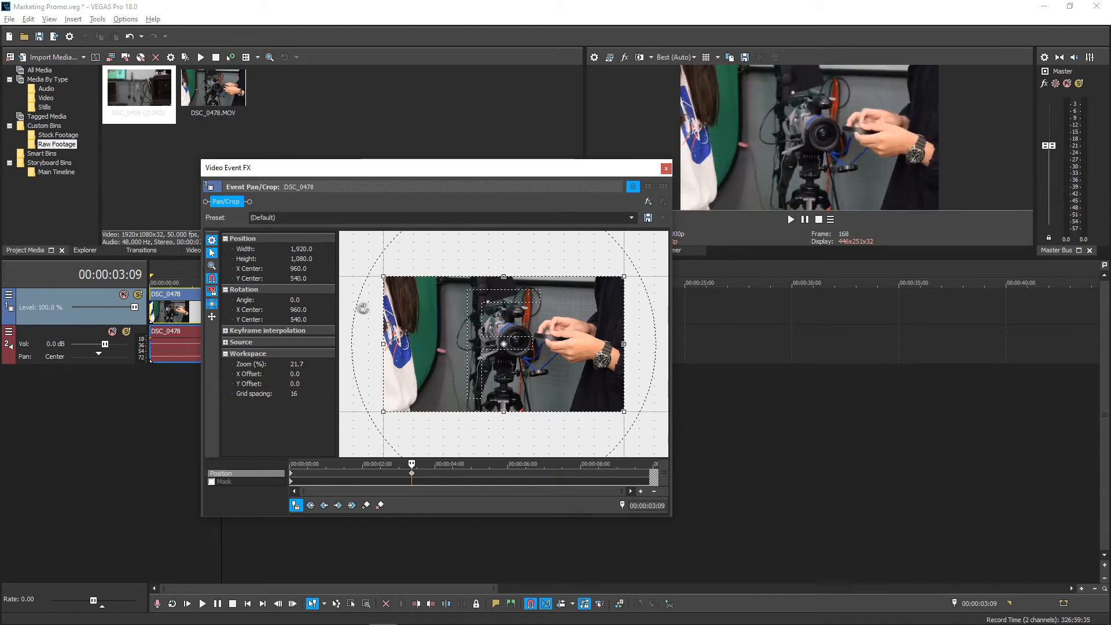
mouse_move(414, 315)
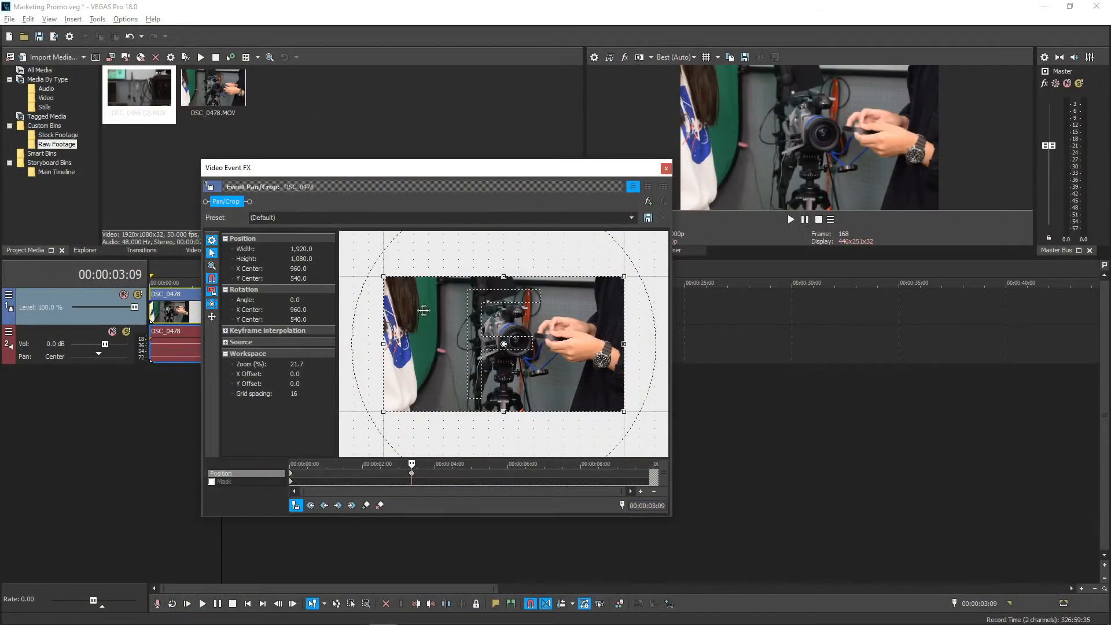
Trial-shift the DSC_0478 crop frame right, then left, then back to centre
left_click_drag(503, 344, 467, 309)
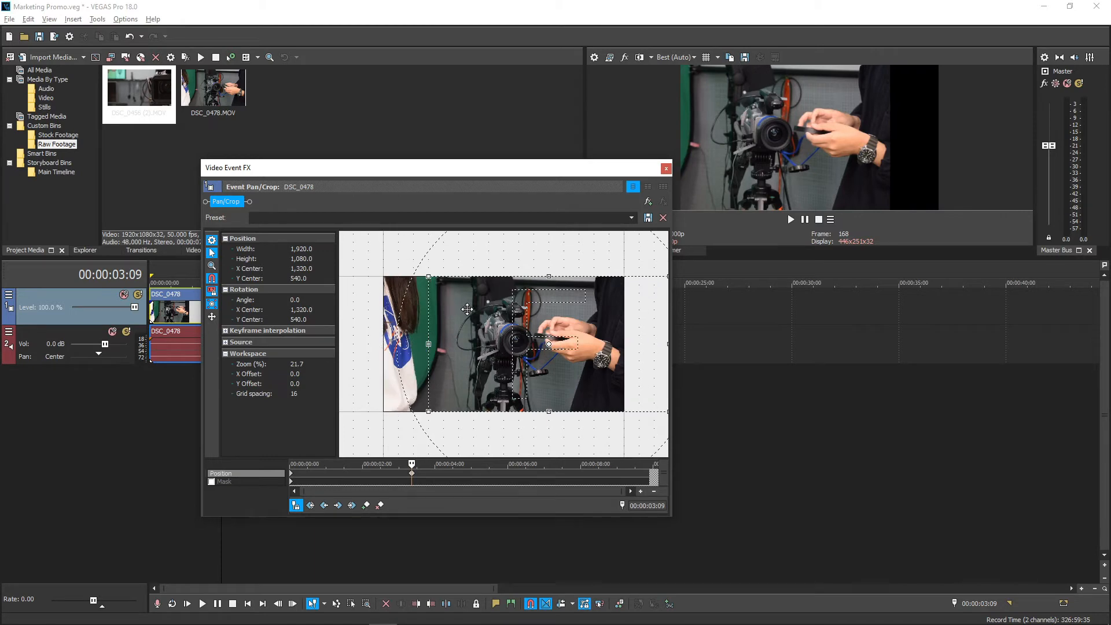
left_click_drag(557, 345, 468, 345)
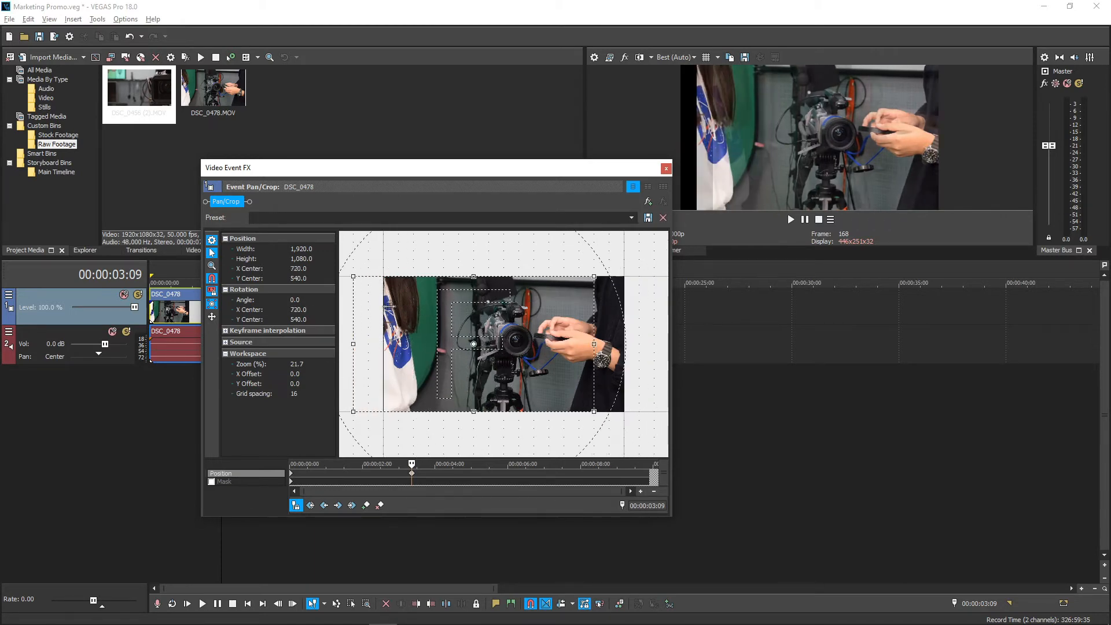
left_click_drag(474, 344, 369, 344)
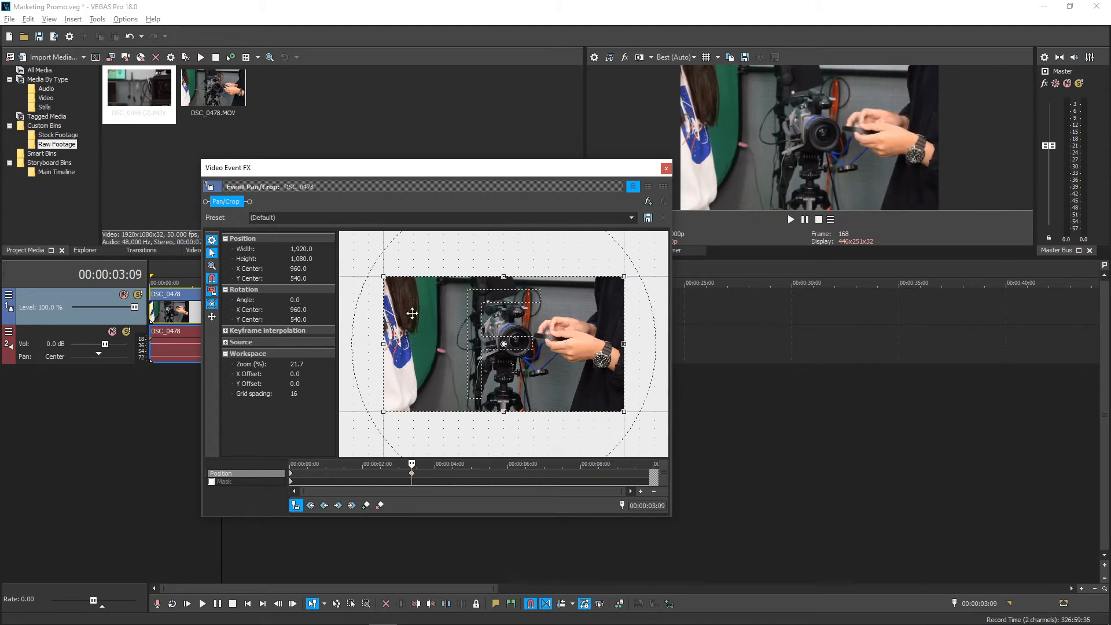
mouse_move(401, 334)
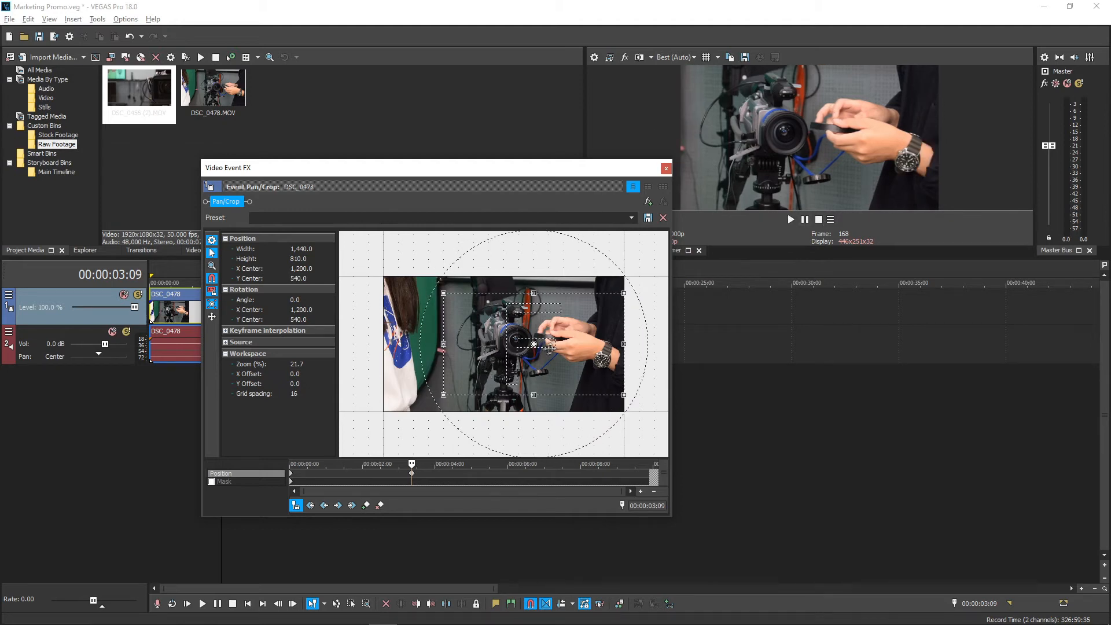
mouse_move(557, 351)
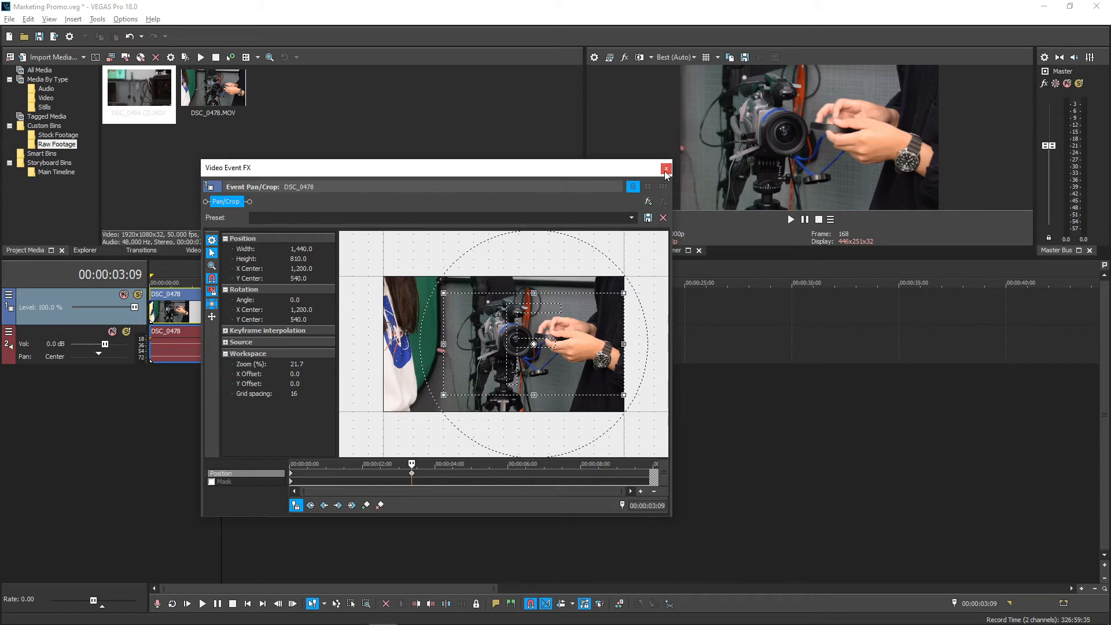
Close the Video Event FX window, keeping the 1440×810 crop on the camera
left_click(667, 169)
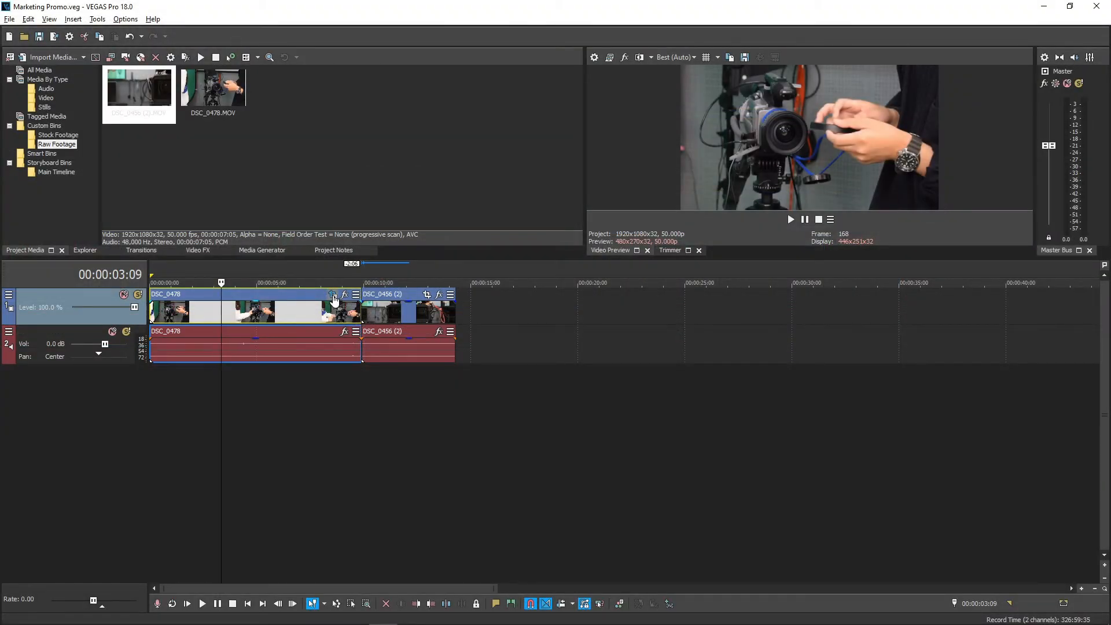
mouse_move(332, 296)
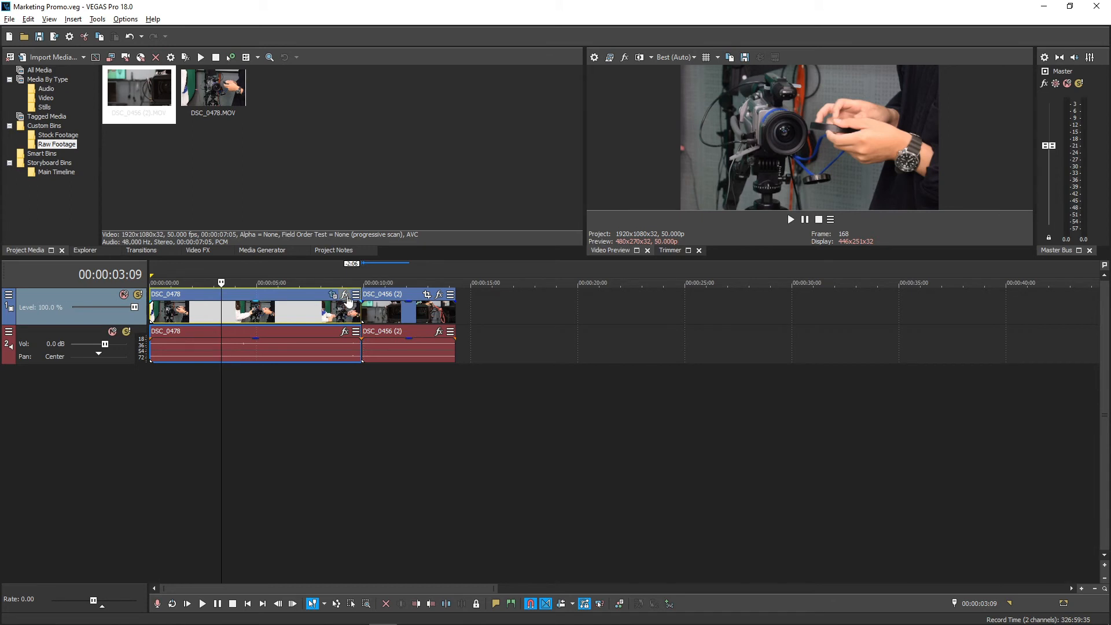
mouse_move(343, 310)
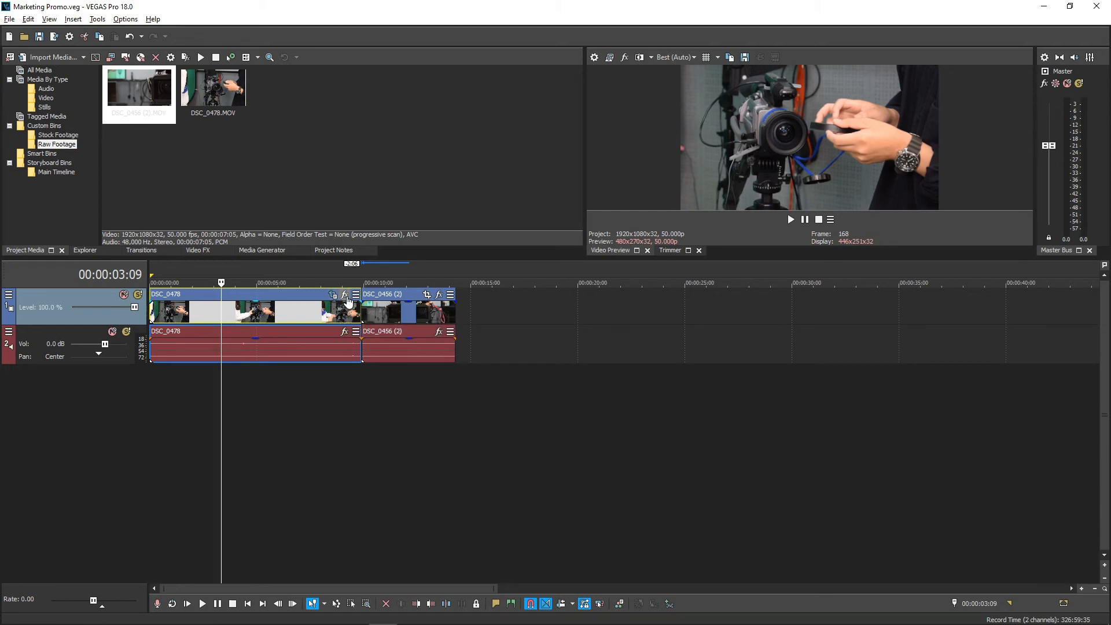
Add VEGAS Crop from the OFX effects to the DSC_0478 plug-in chain
left_click(344, 295)
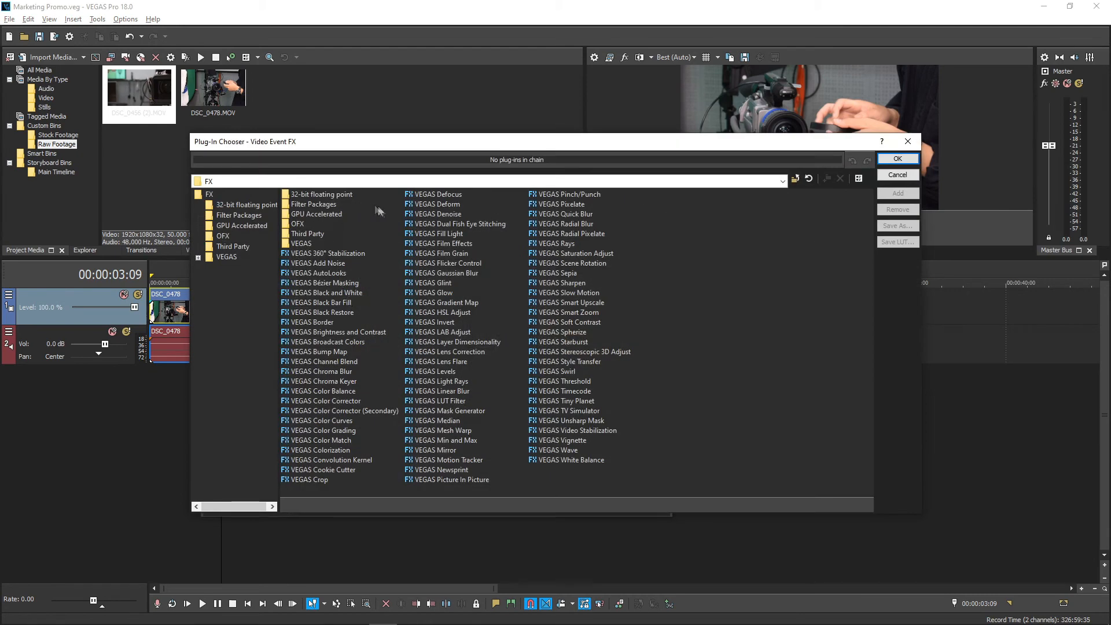
mouse_move(476, 243)
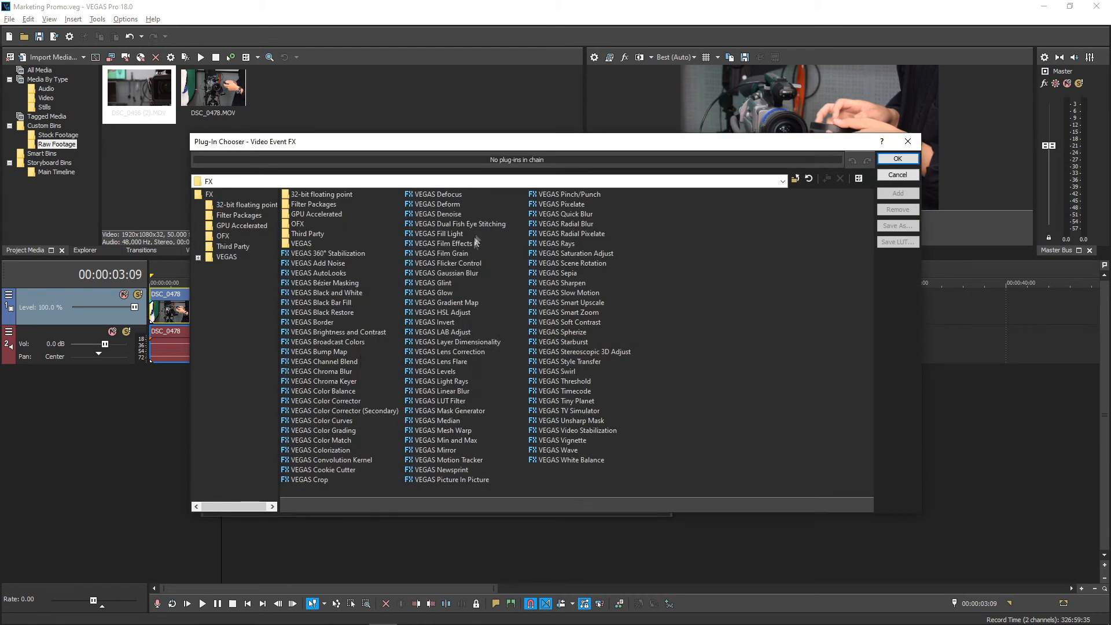
mouse_move(368, 278)
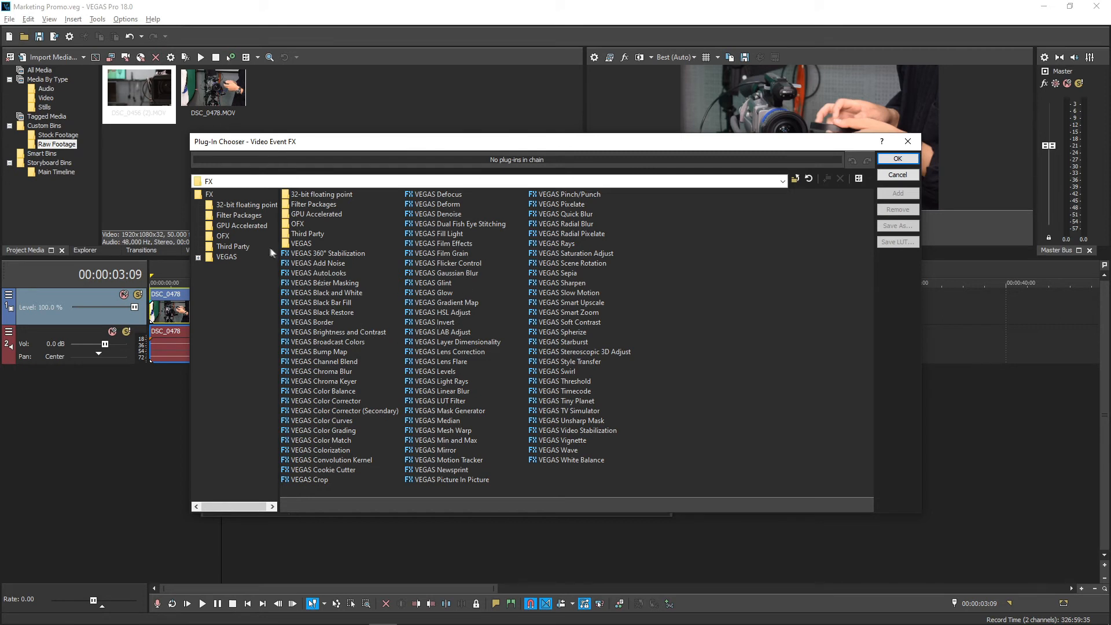
mouse_move(262, 315)
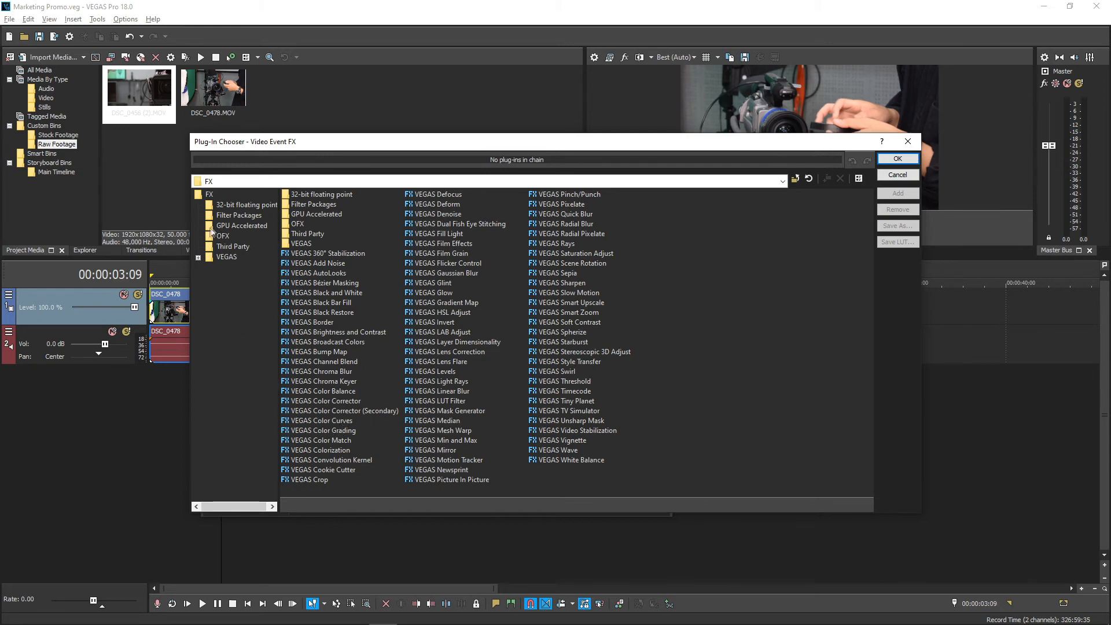
left_click(223, 236)
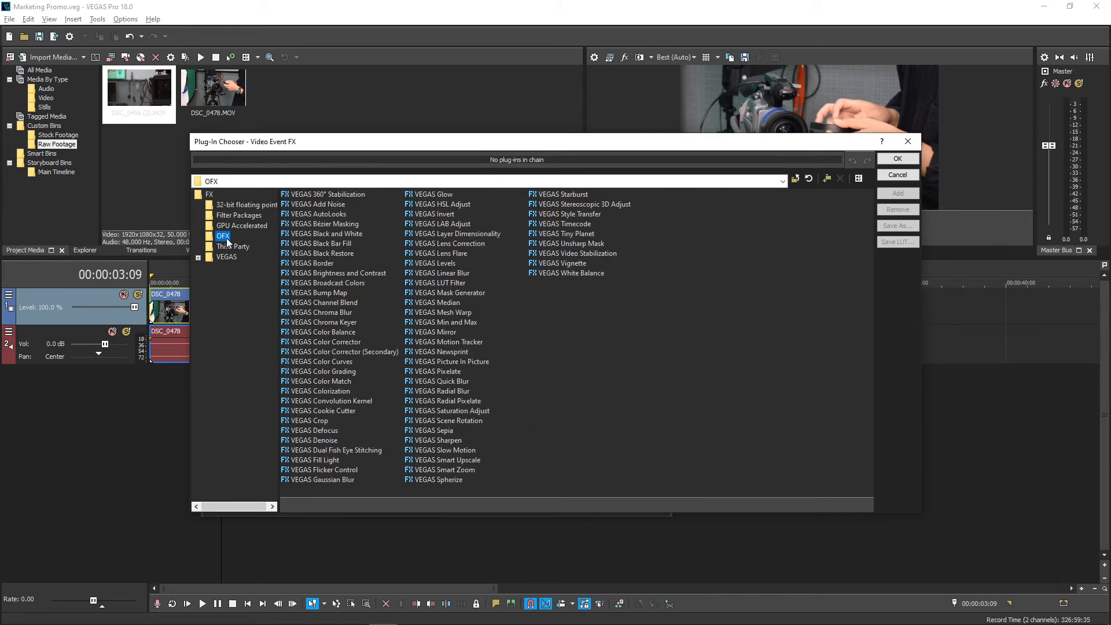
mouse_move(303, 292)
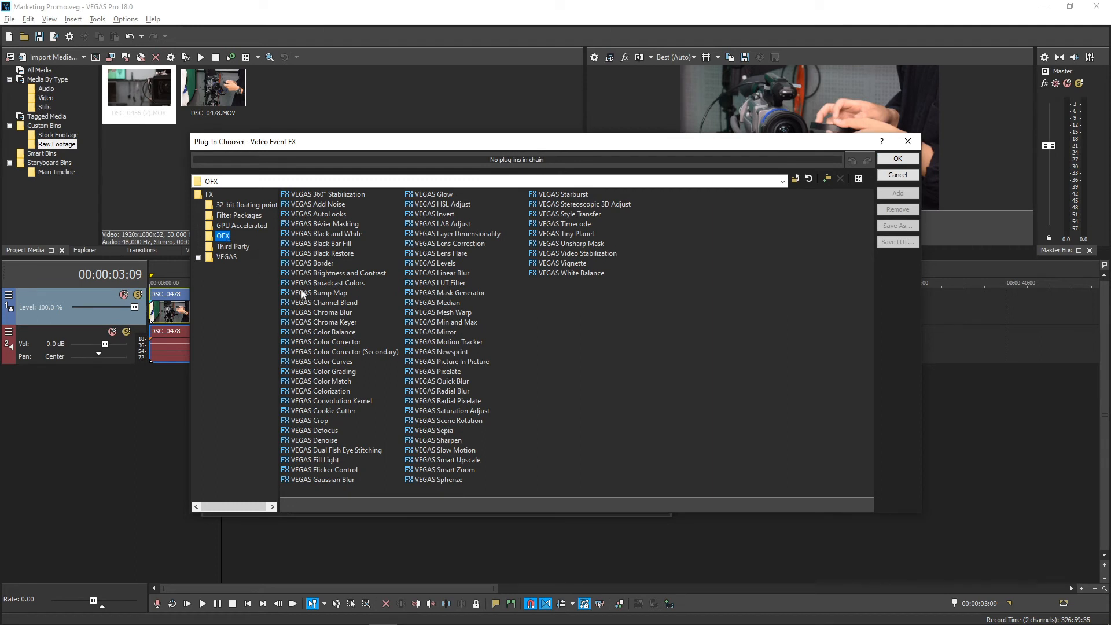
mouse_move(320, 427)
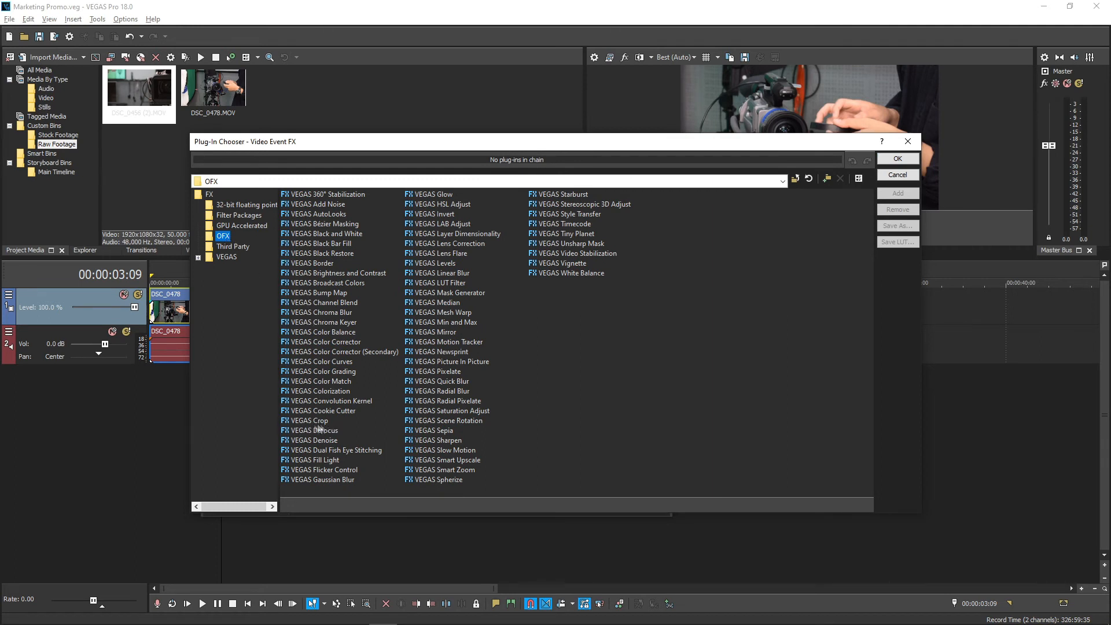
left_click(308, 421)
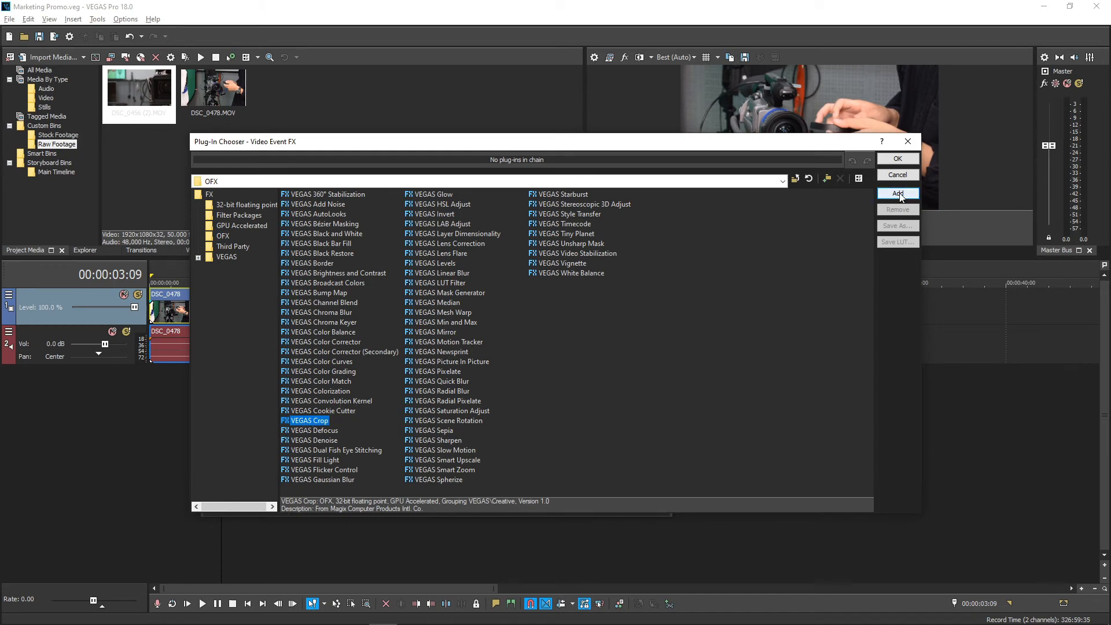
left_click(897, 194)
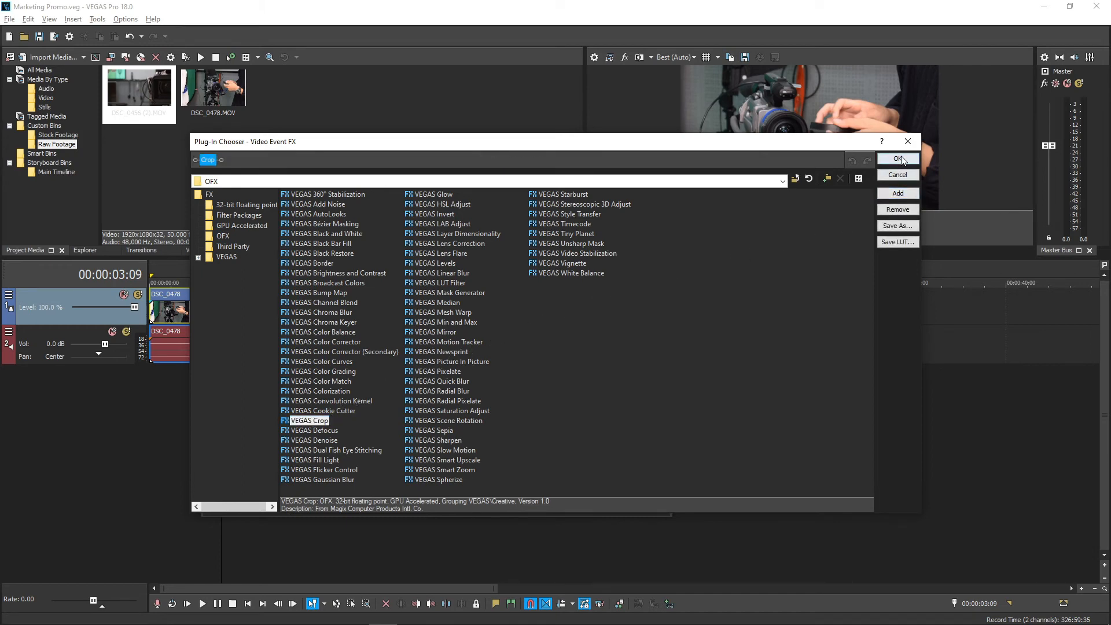
Confirm VEGAS Crop and trial X Crop ~0.84 and Y Crop ~0.81, restoring both
left_click(899, 159)
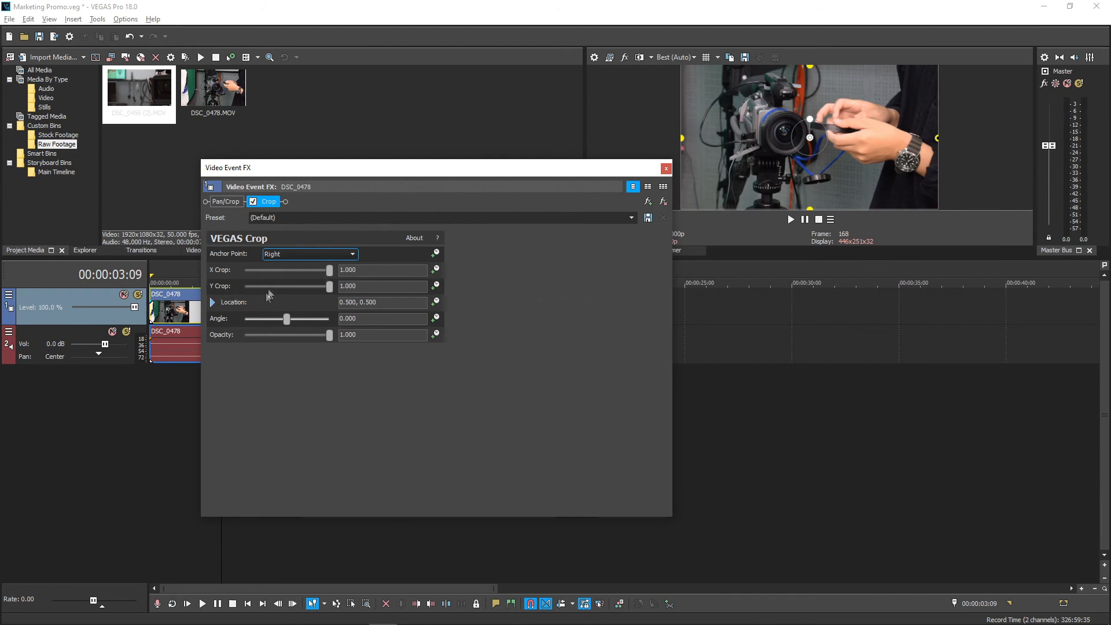
mouse_move(737, 286)
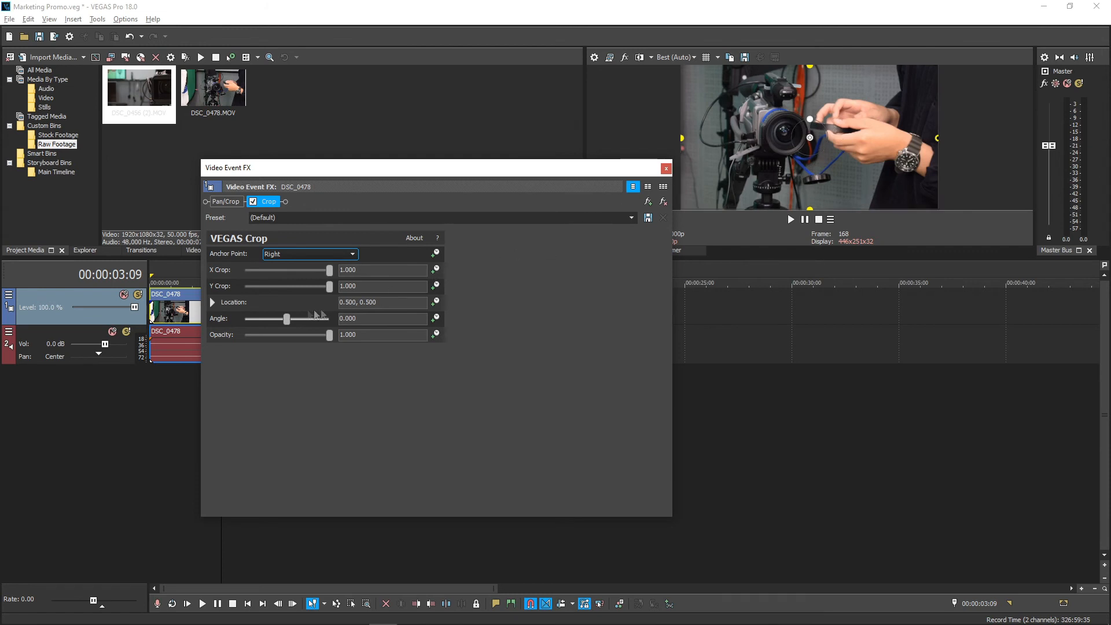
left_click(212, 302)
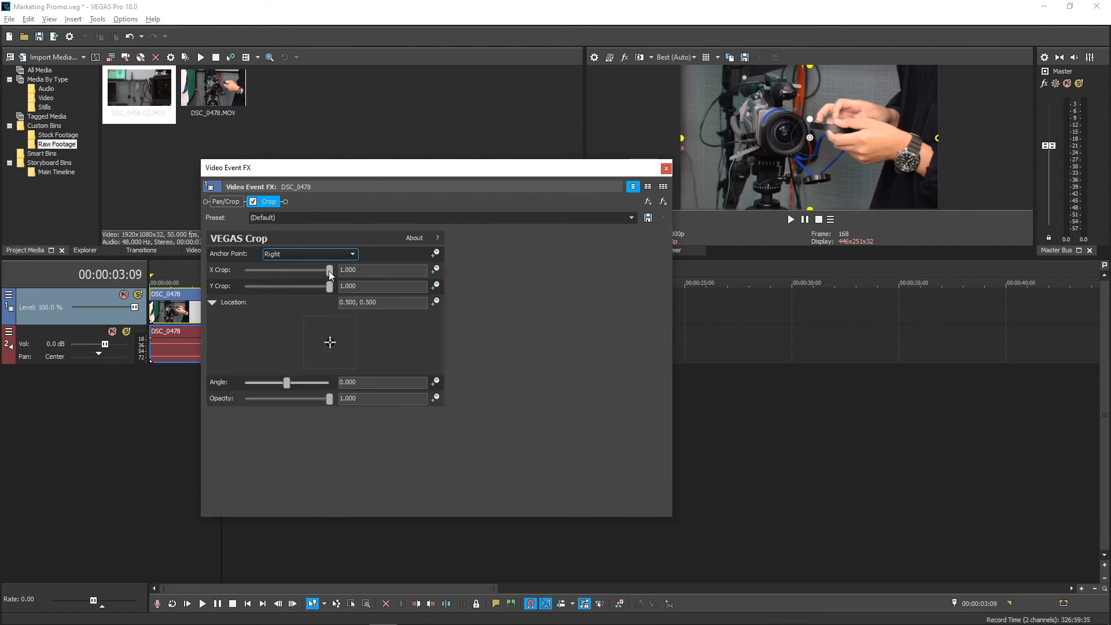
left_click_drag(328, 271, 319, 270)
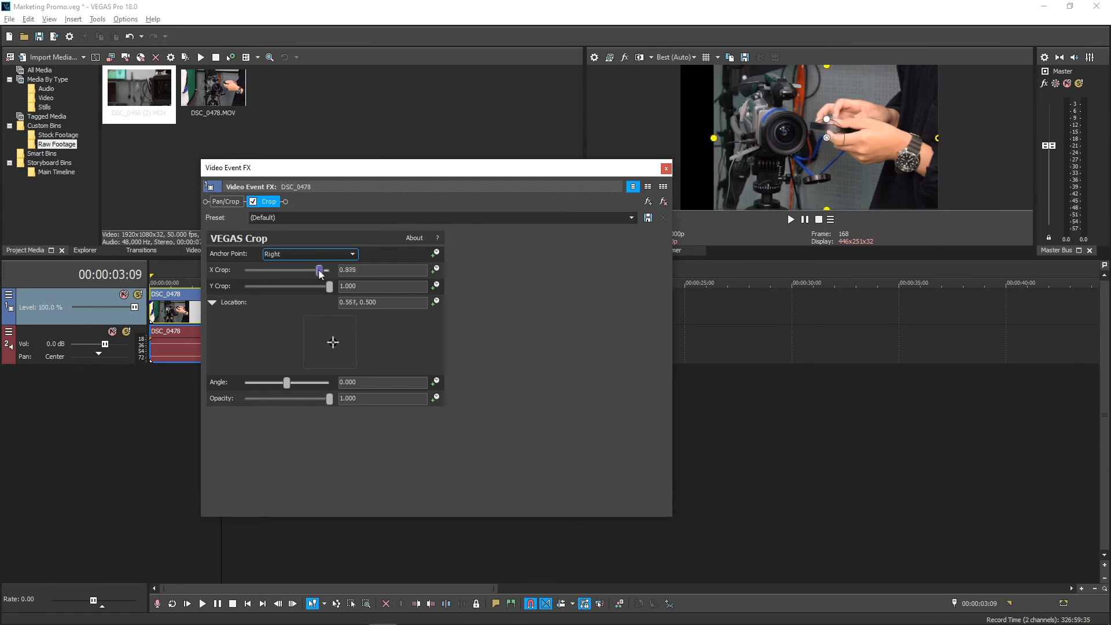
left_click_drag(319, 271, 329, 271)
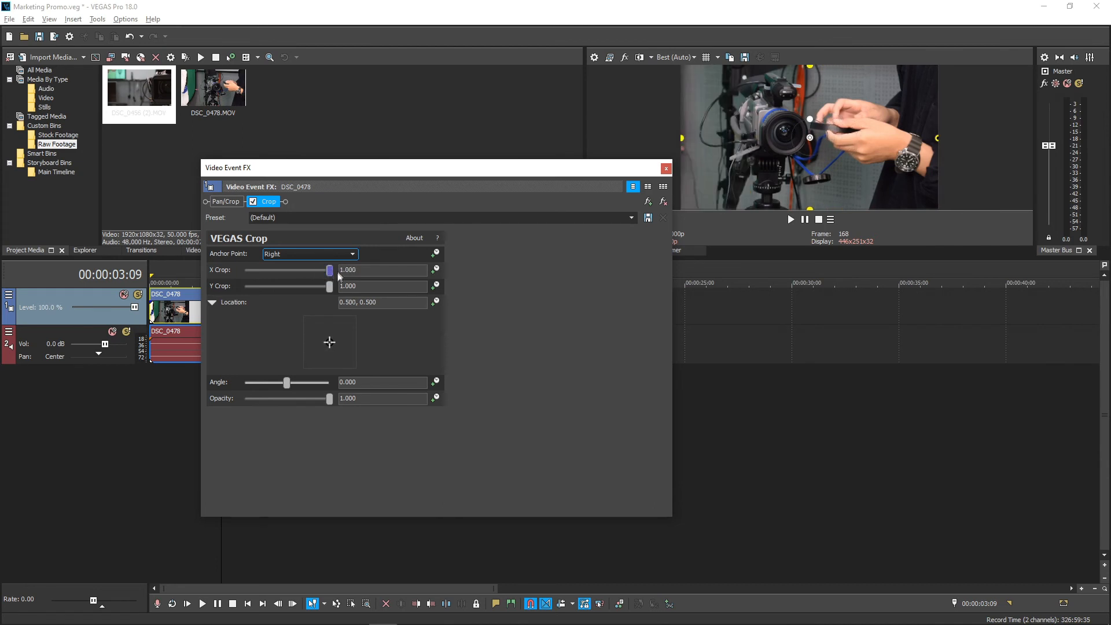
left_click_drag(329, 287, 315, 287)
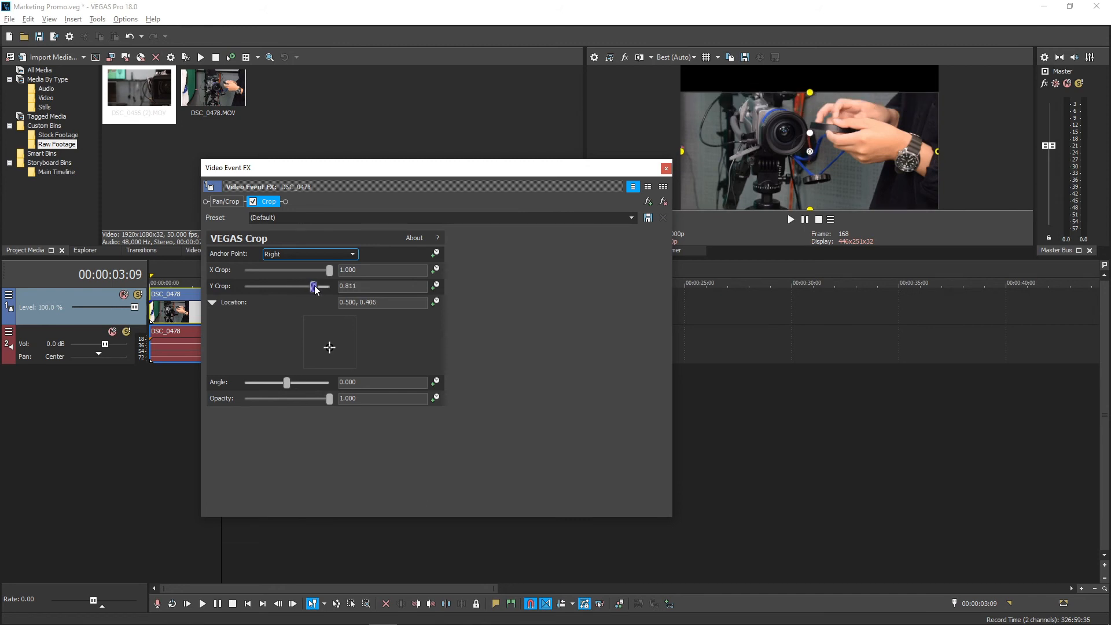
left_click_drag(316, 287, 328, 287)
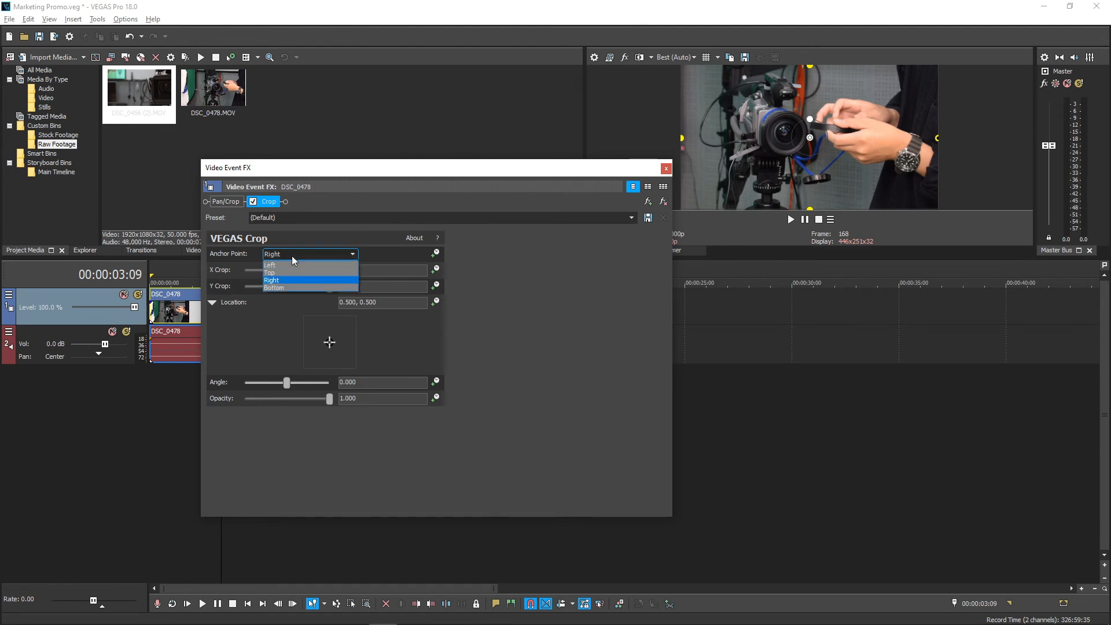
Anchor the crop on the left, set X Crop ~0.83, and close the window
left_click(269, 264)
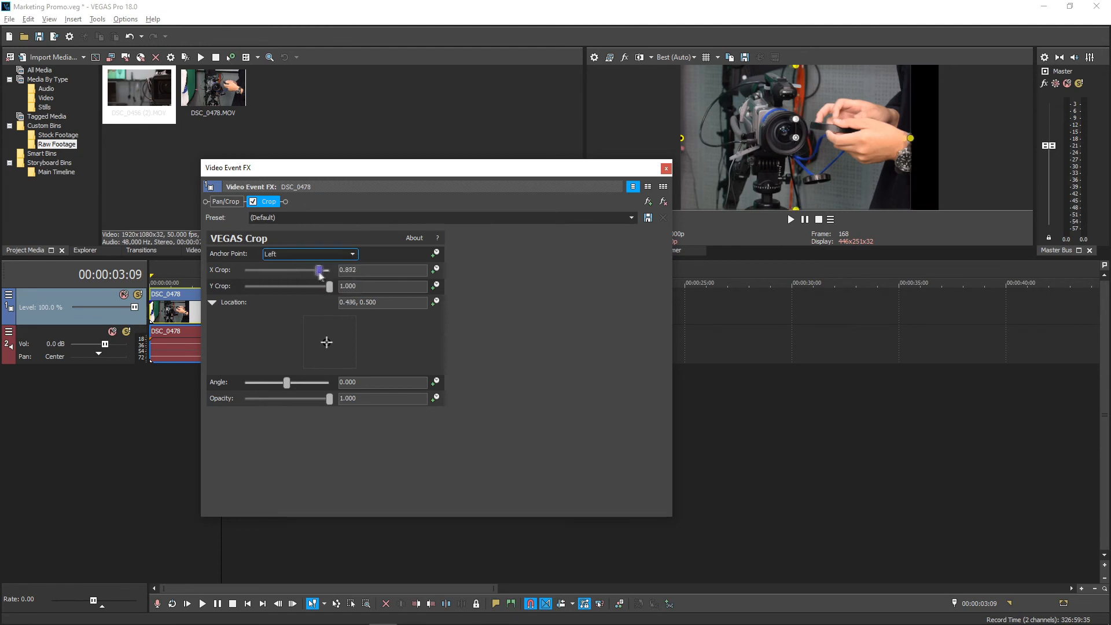
left_click_drag(319, 271, 328, 271)
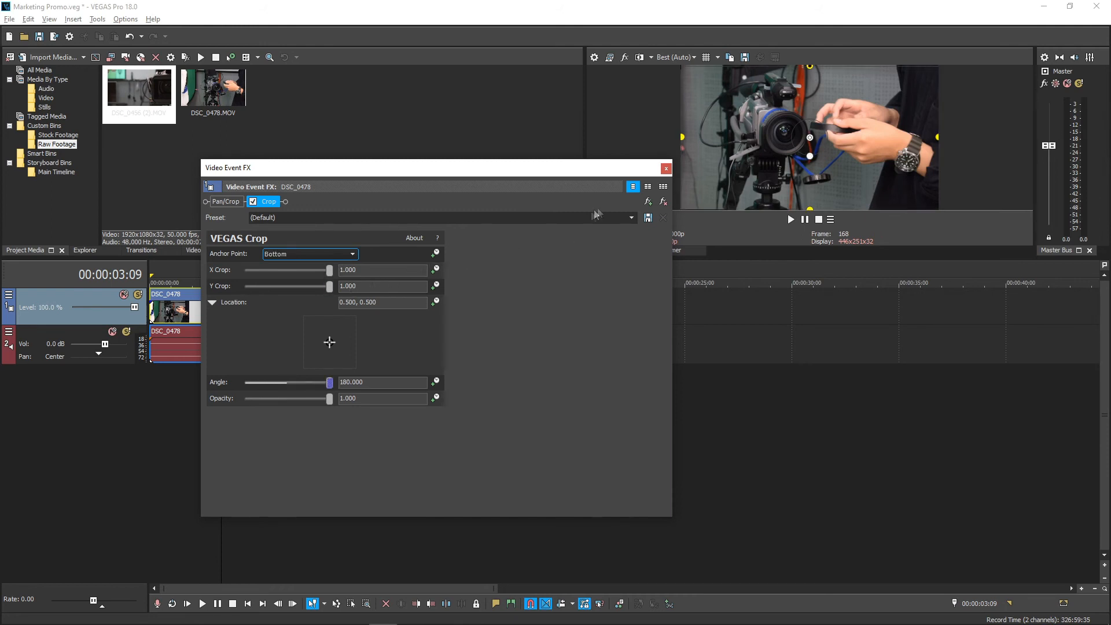
left_click(666, 169)
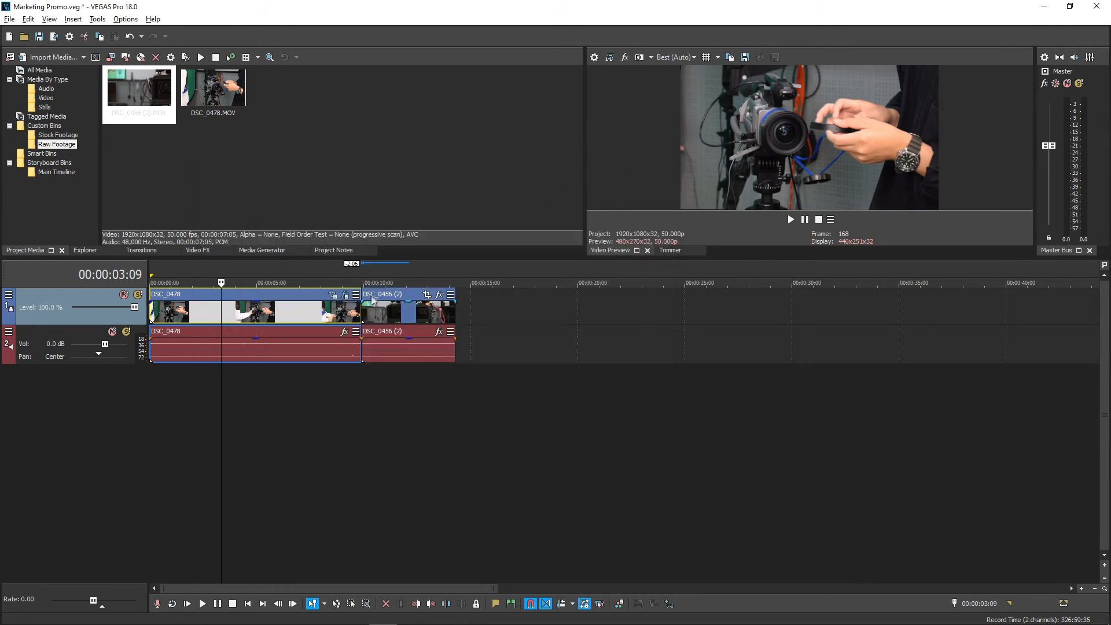